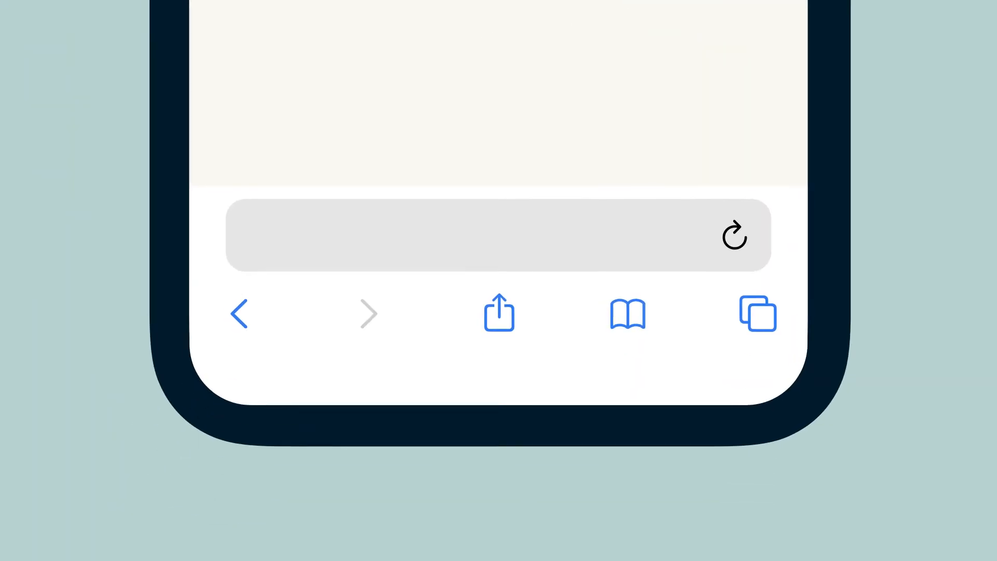
# Load the router dashboard at expressvpnrouter.com in Safari.
pyautogui.write('expressvpnrouter.com')
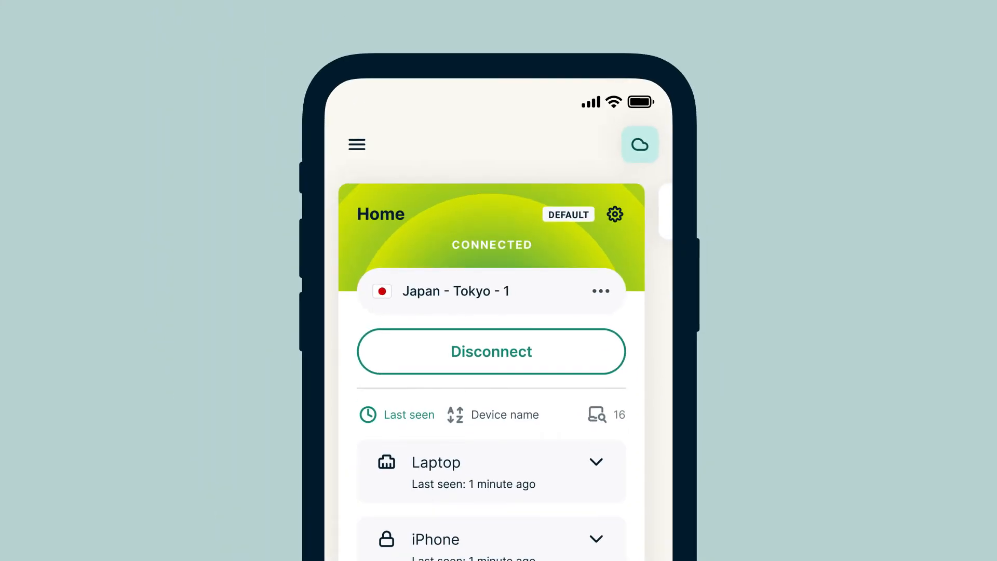
# Check the router's internet connection status from the cloud icon and dismiss the message.
pyautogui.click(639, 144)
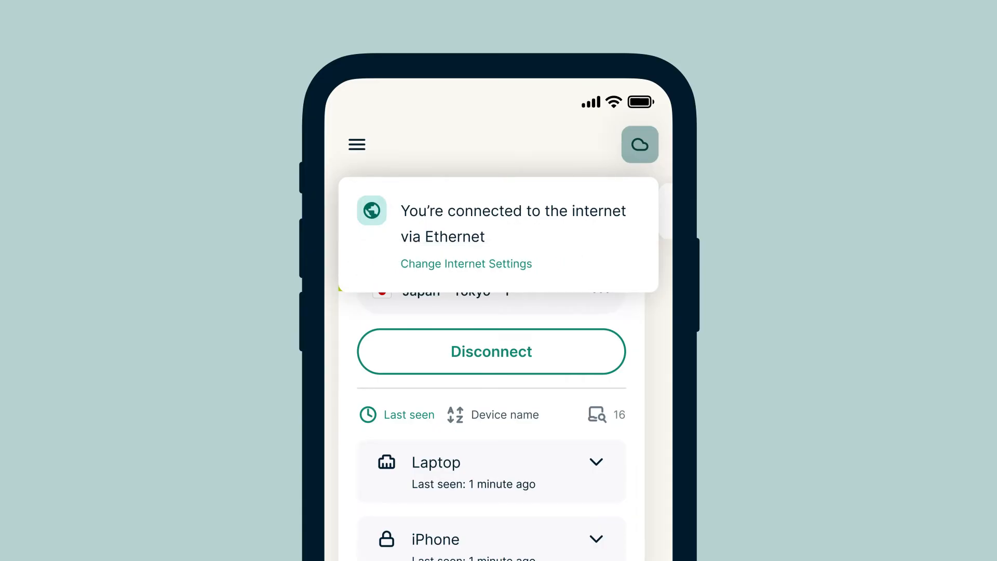
pyautogui.click(639, 143)
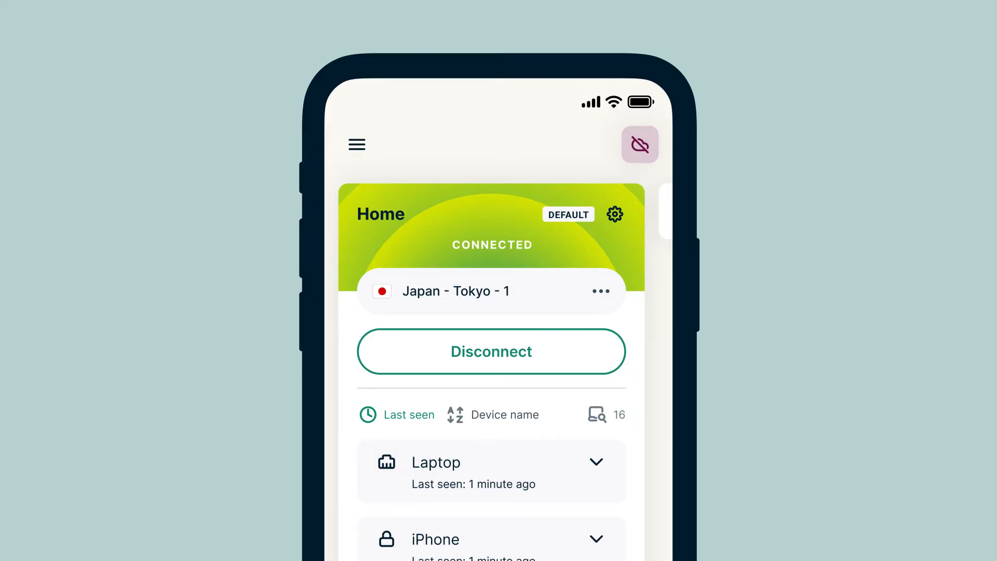
# Navigate via the menu to Network Settings > Internet Settings, landing on the Ethernet options.
pyautogui.click(357, 145)
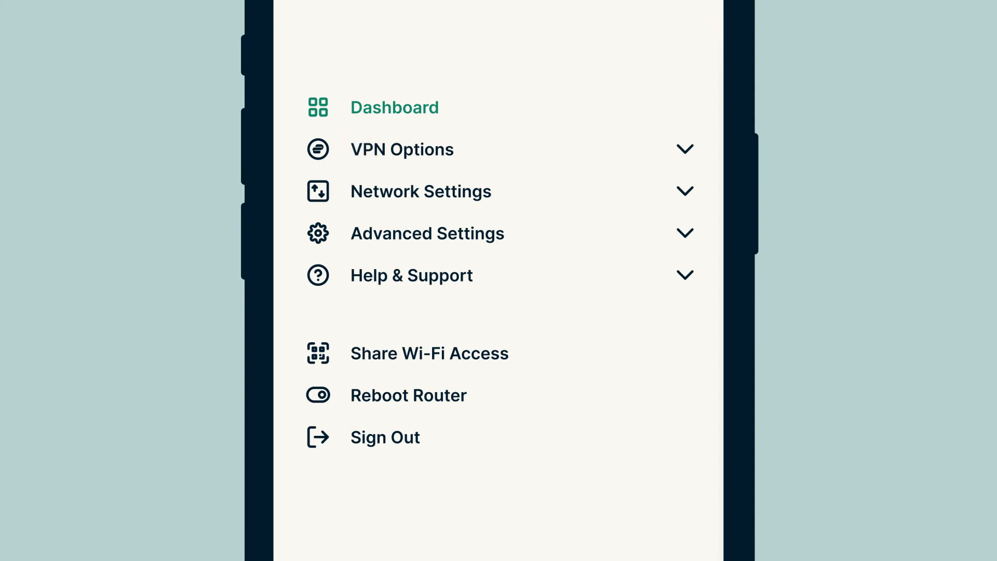
pyautogui.click(421, 191)
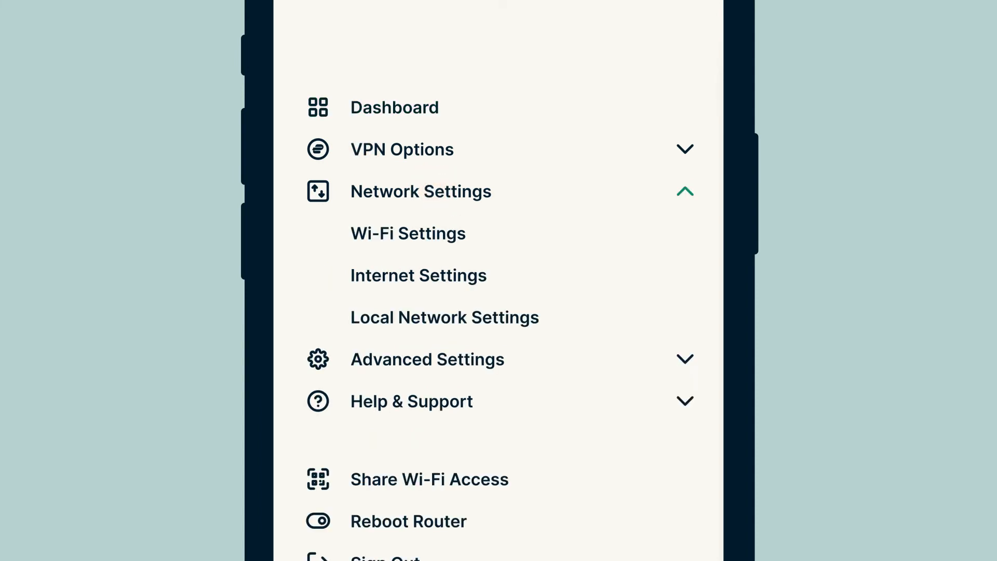
pyautogui.click(417, 275)
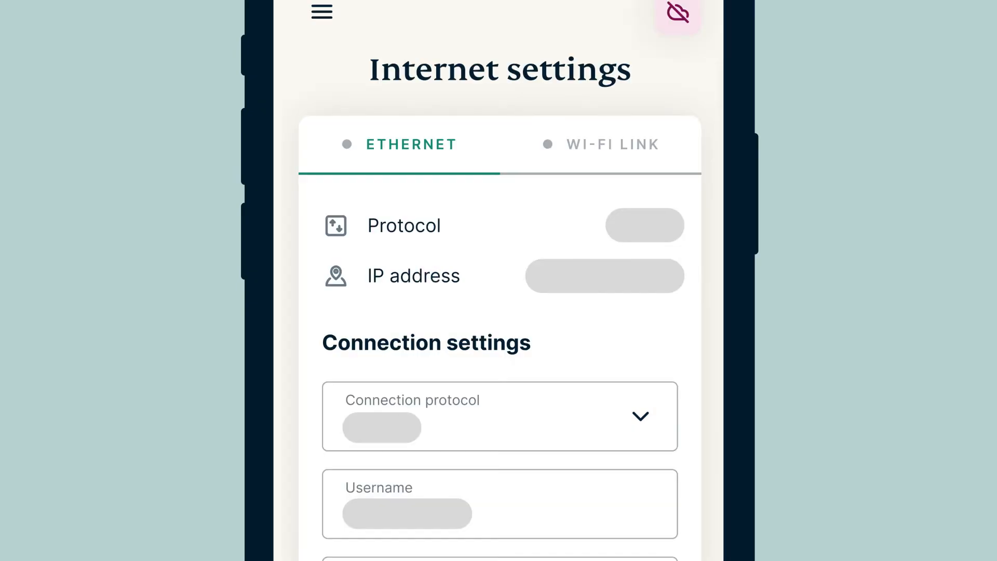
# Switch to Wi-Fi Link and choose Hotel Wi-Fi from the nearby networks.
pyautogui.click(611, 144)
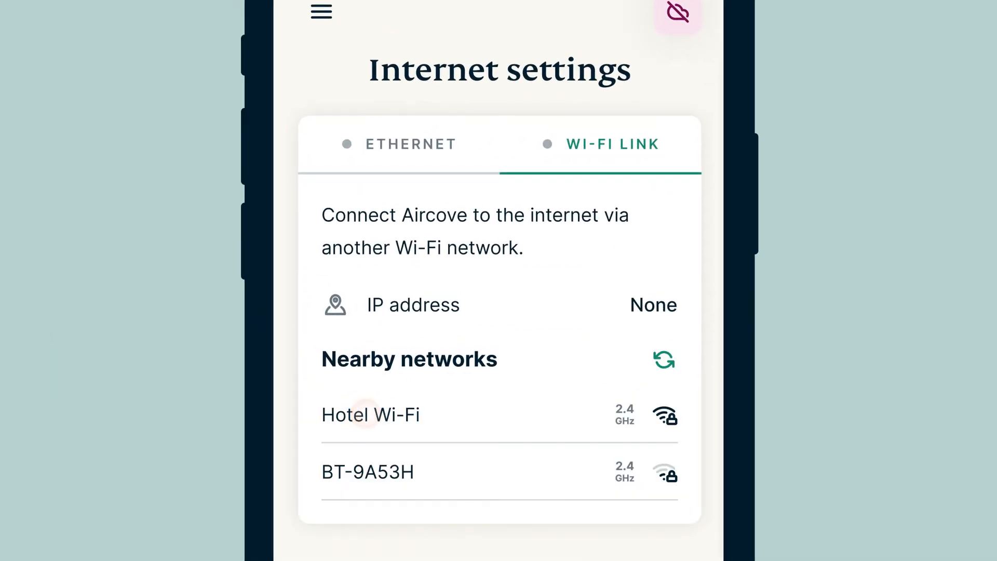
pyautogui.click(370, 414)
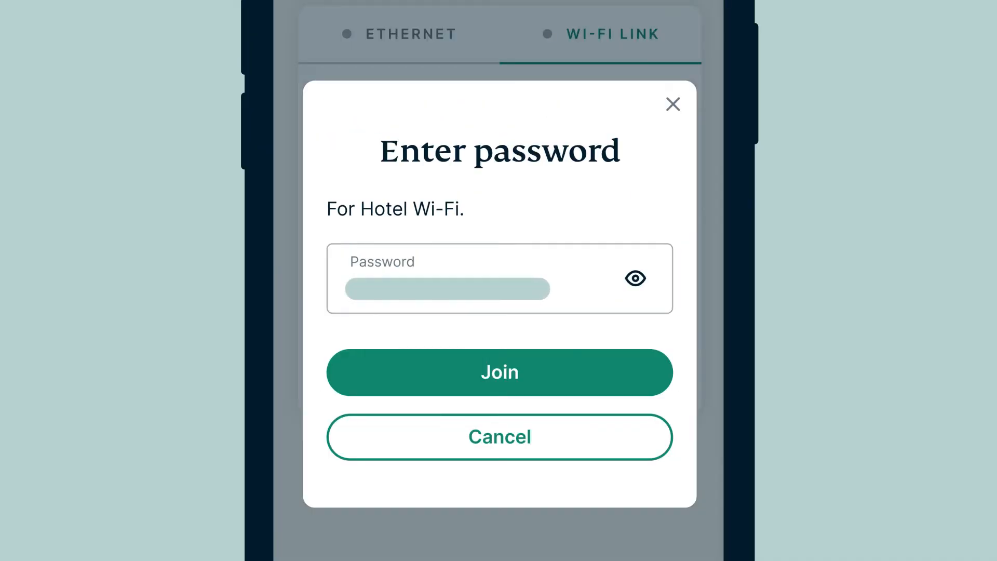
# Join Hotel Wi-Fi and launch the hotel's login-required web page in a new window.
pyautogui.click(499, 372)
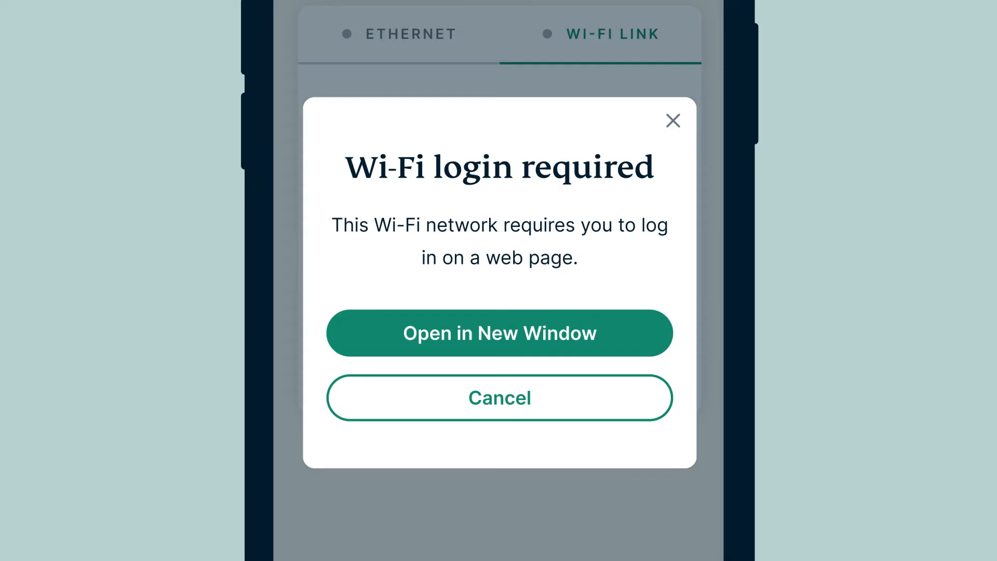
pyautogui.click(499, 332)
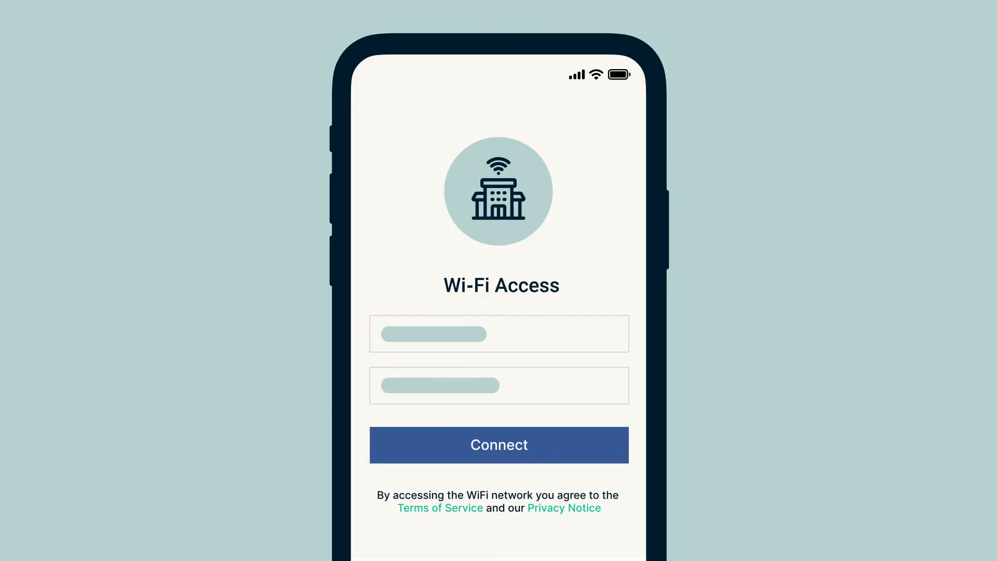
# Submit the filled-in hotel Wi-Fi Access login with Connect.
pyautogui.click(500, 445)
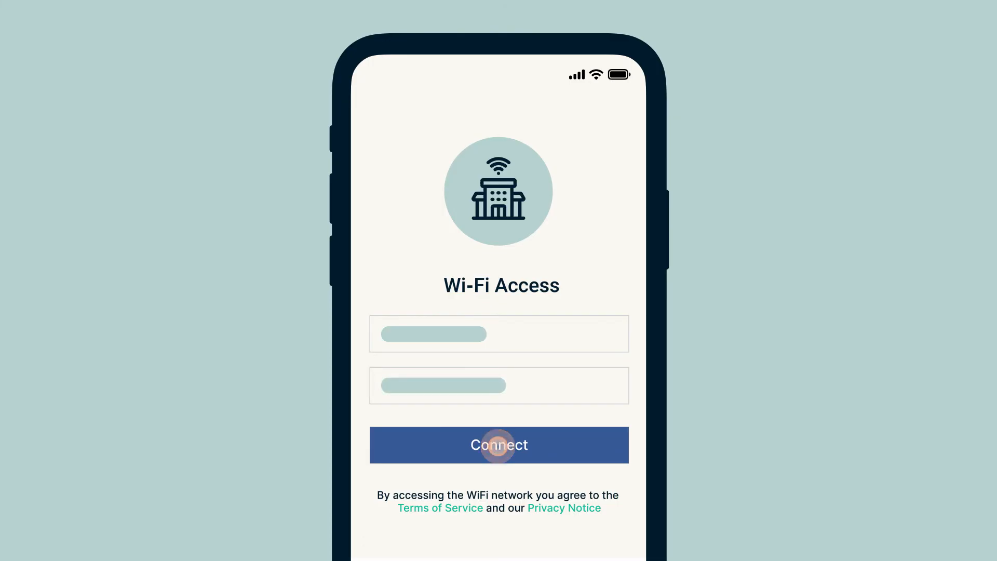
pyautogui.click(499, 444)
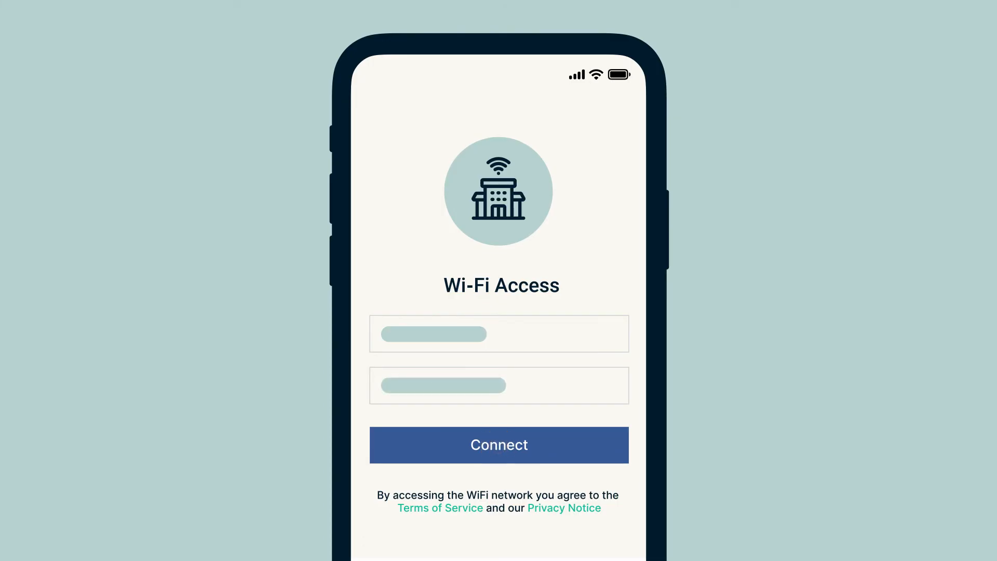